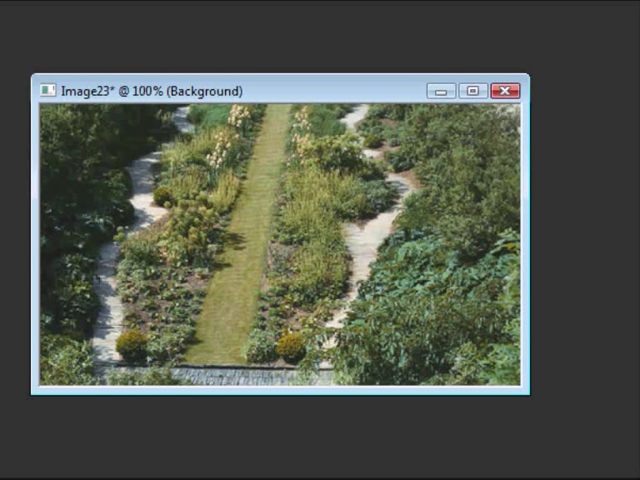
{"action": "mouse_move", "coordinate": [140, 200]}
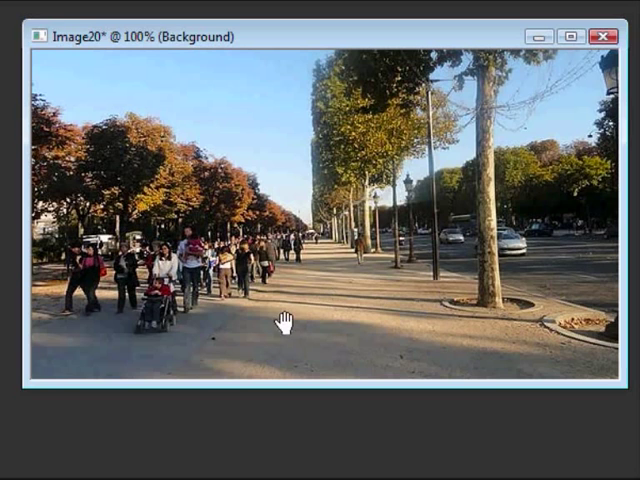
{"action": "mouse_move", "coordinate": [405, 305]}
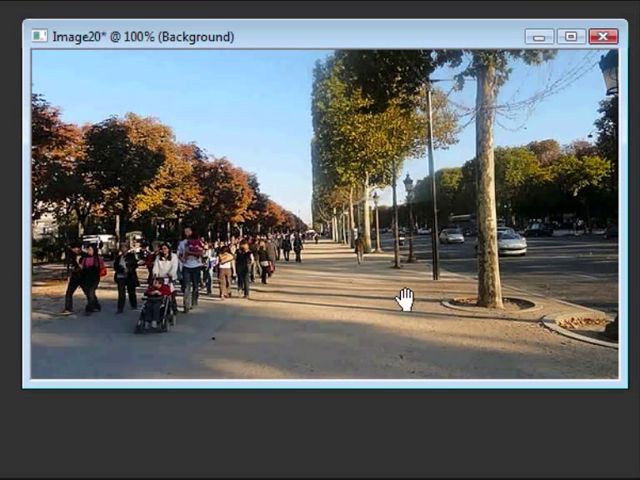
{"action": "mouse_move", "coordinate": [456, 291]}
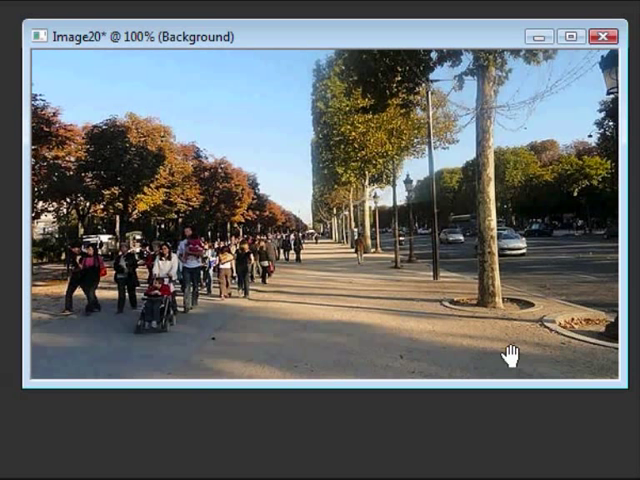
{"action": "mouse_move", "coordinate": [274, 235]}
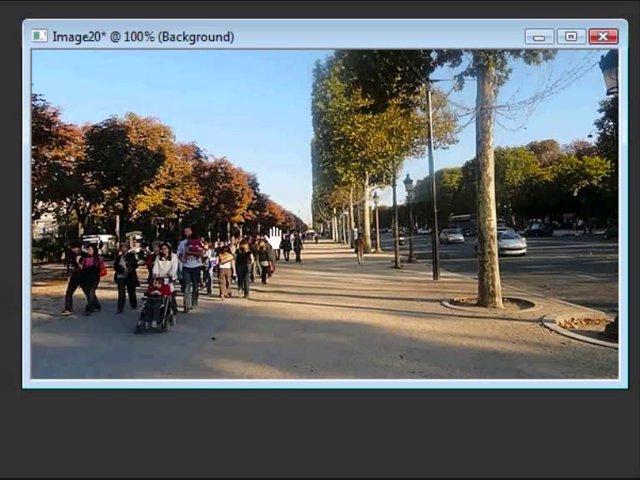
{"action": "mouse_move", "coordinate": [342, 167]}
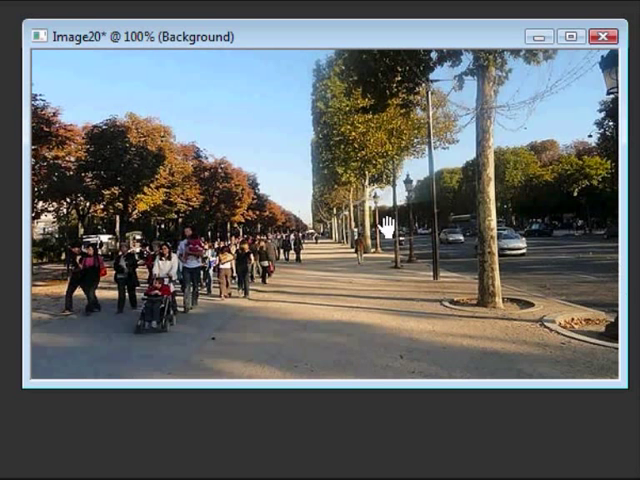
{"action": "mouse_move", "coordinate": [293, 47]}
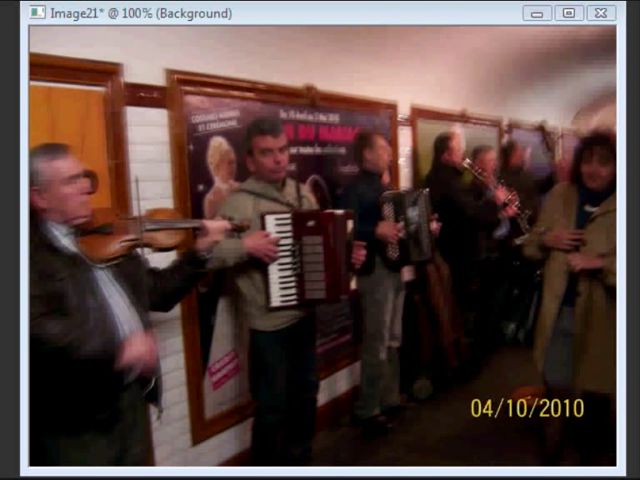
{"action": "mouse_move", "coordinate": [373, 22]}
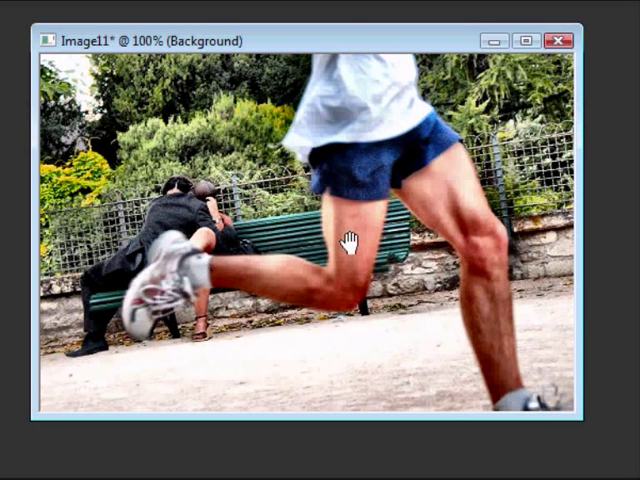
{"action": "mouse_move", "coordinate": [185, 210]}
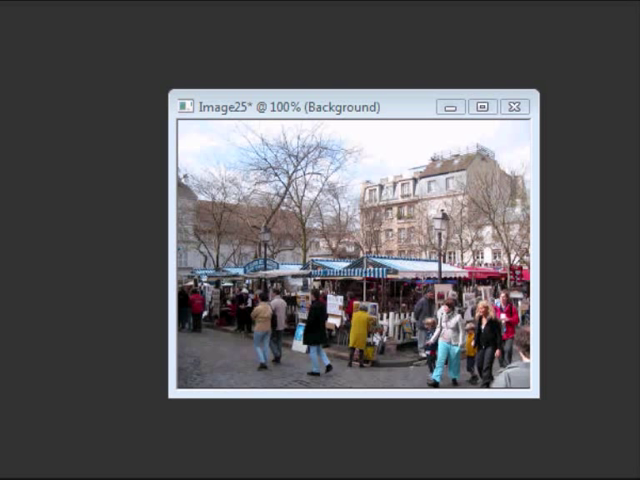
{"action": "mouse_move", "coordinate": [553, 308]}
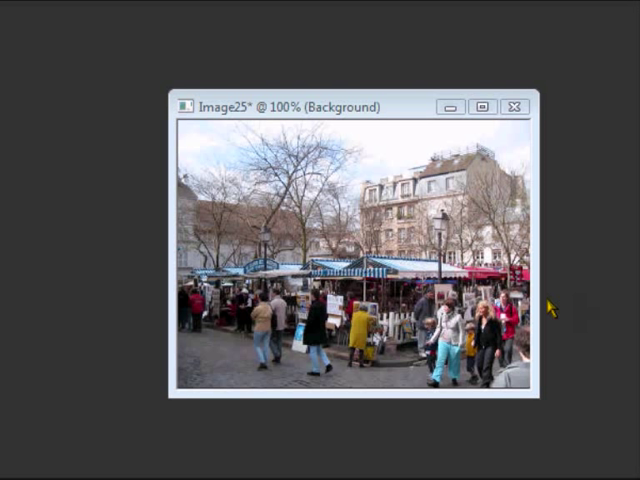
{"action": "mouse_move", "coordinate": [352, 112]}
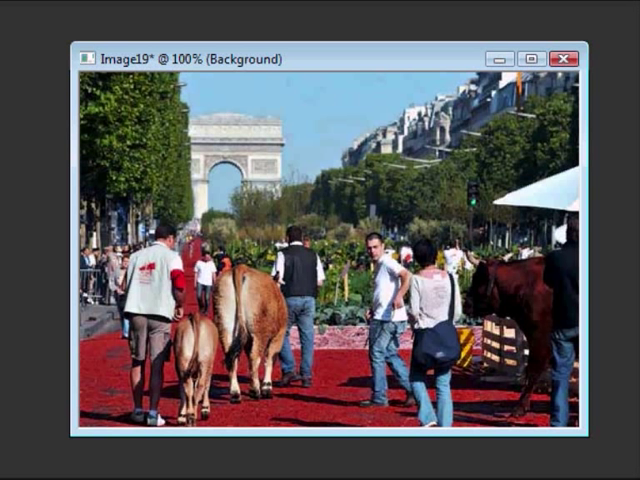
{"action": "mouse_move", "coordinate": [284, 303]}
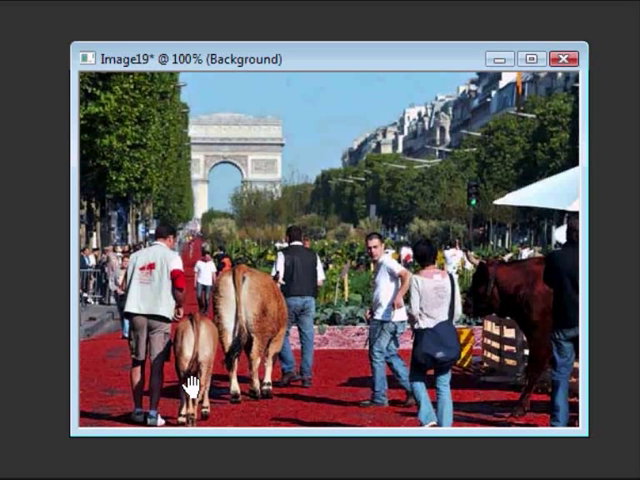
{"action": "mouse_move", "coordinate": [173, 149]}
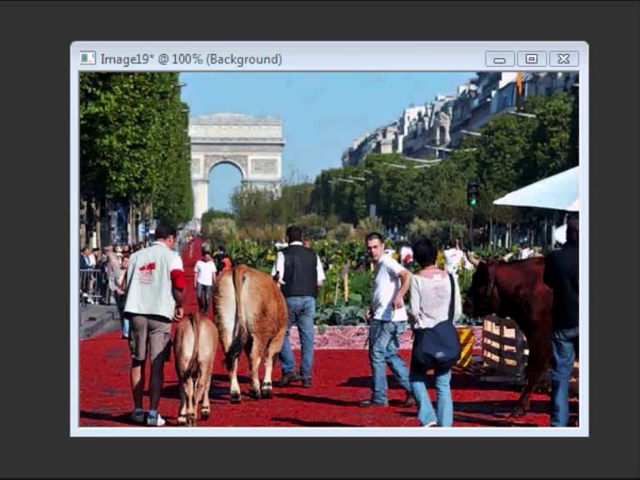
{"action": "mouse_move", "coordinate": [333, 64]}
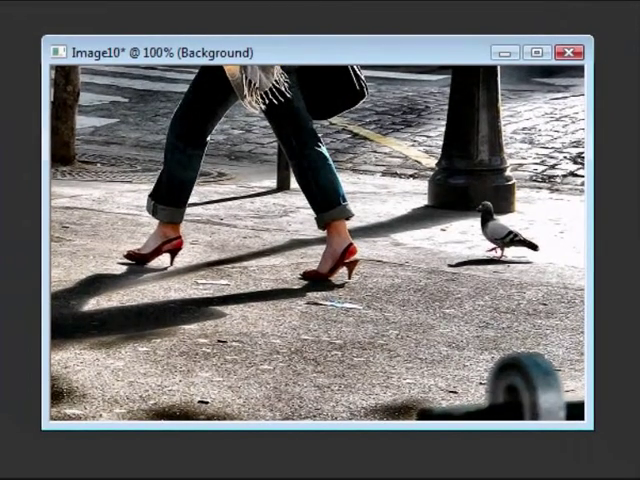
{"action": "mouse_move", "coordinate": [491, 266]}
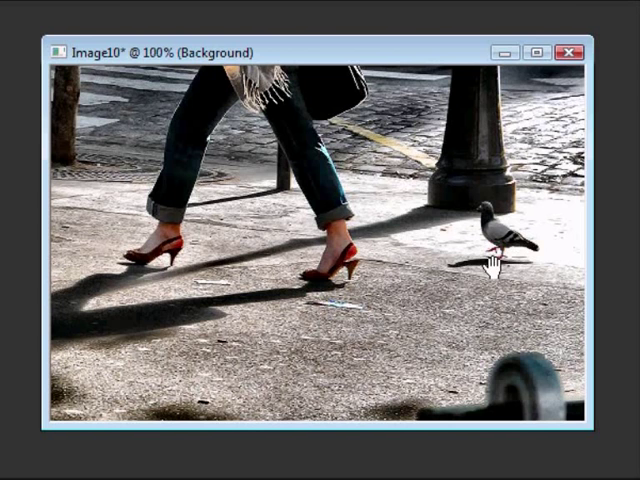
{"action": "mouse_move", "coordinate": [260, 58]}
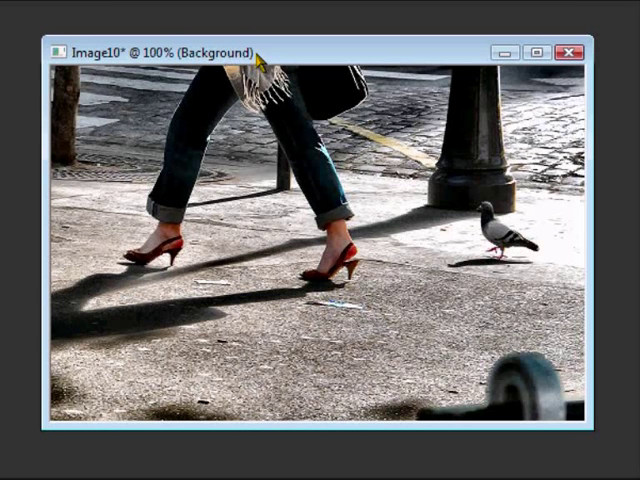
{"action": "mouse_move", "coordinate": [375, 58]}
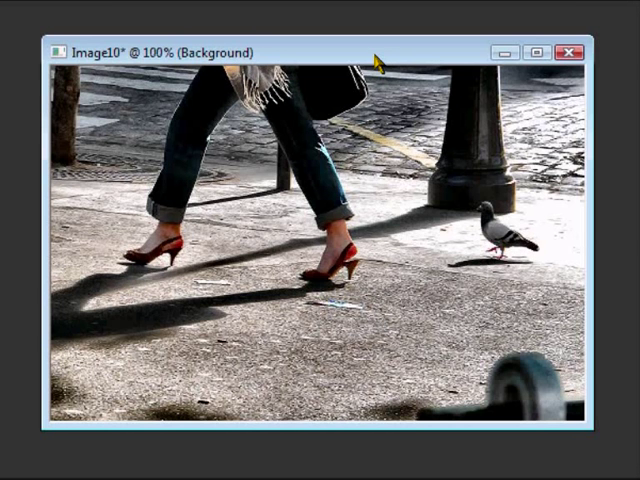